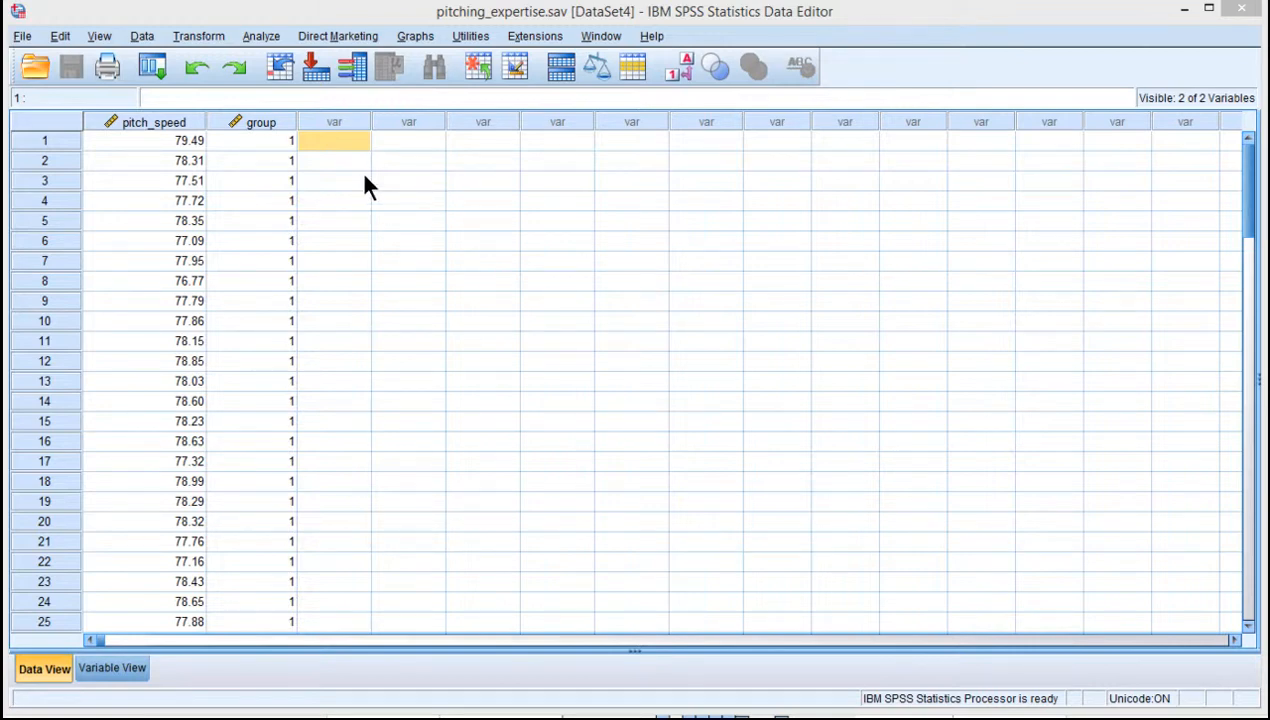
mouse_move(280, 170)
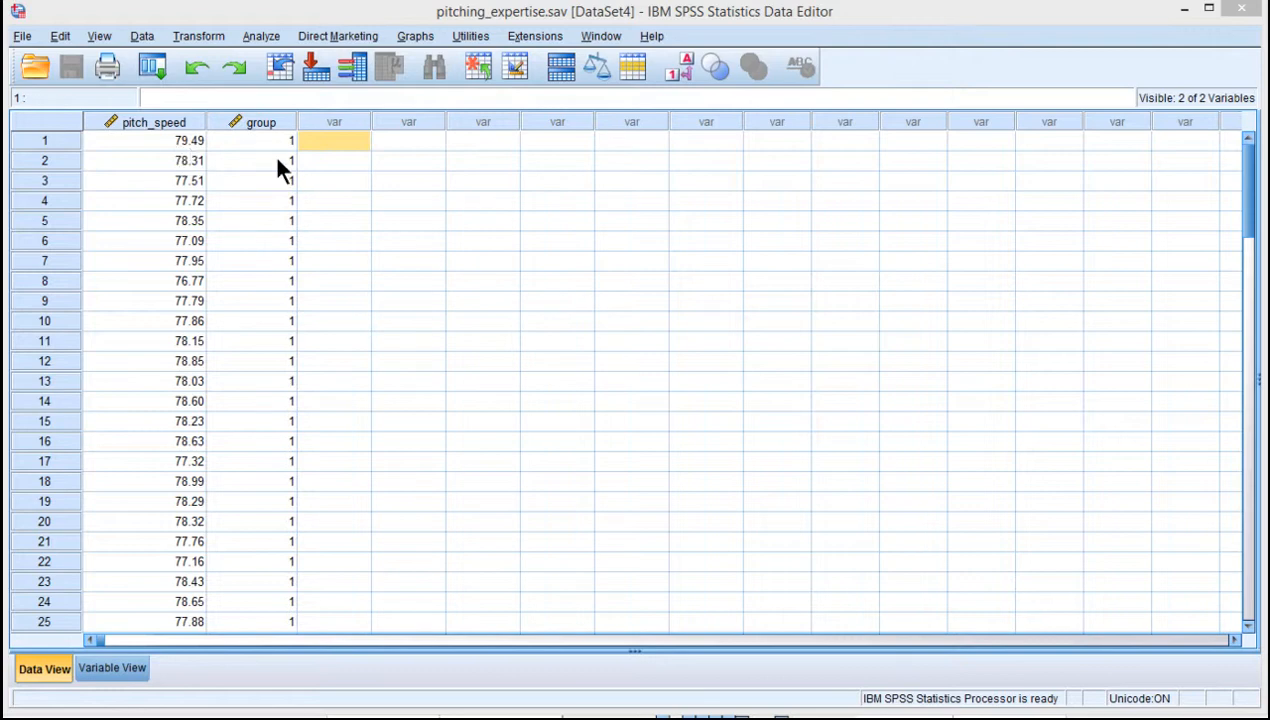
Create a legacy histogram of pitch_speed paneled in rows by group via Graphs > Legacy Dialogs
left_click(144, 140)
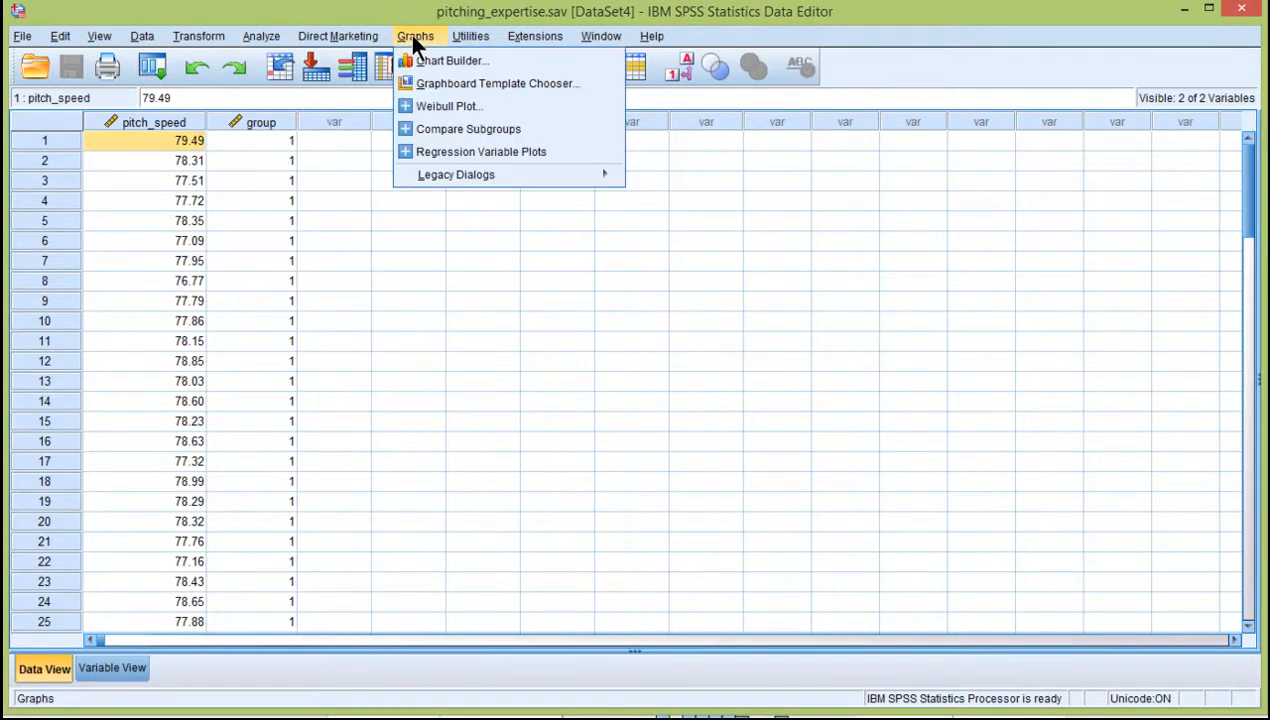
left_click(456, 174)
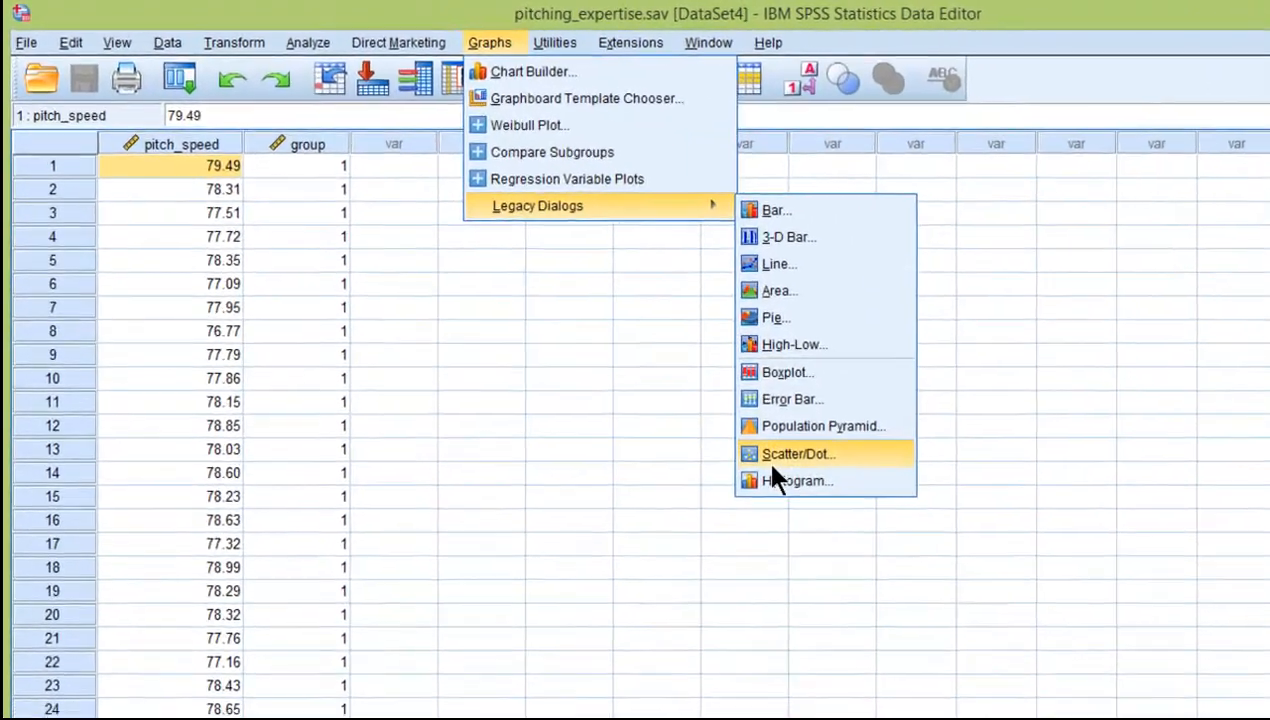
left_click(796, 480)
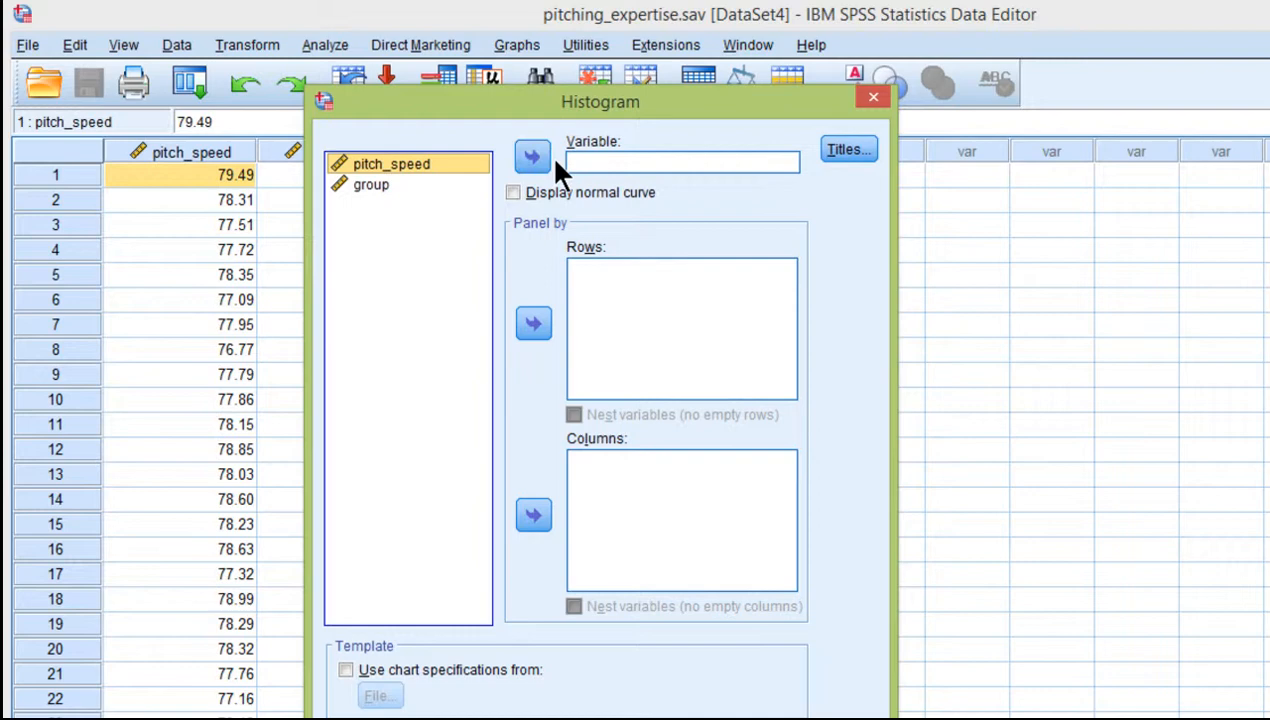
left_click(532, 156)
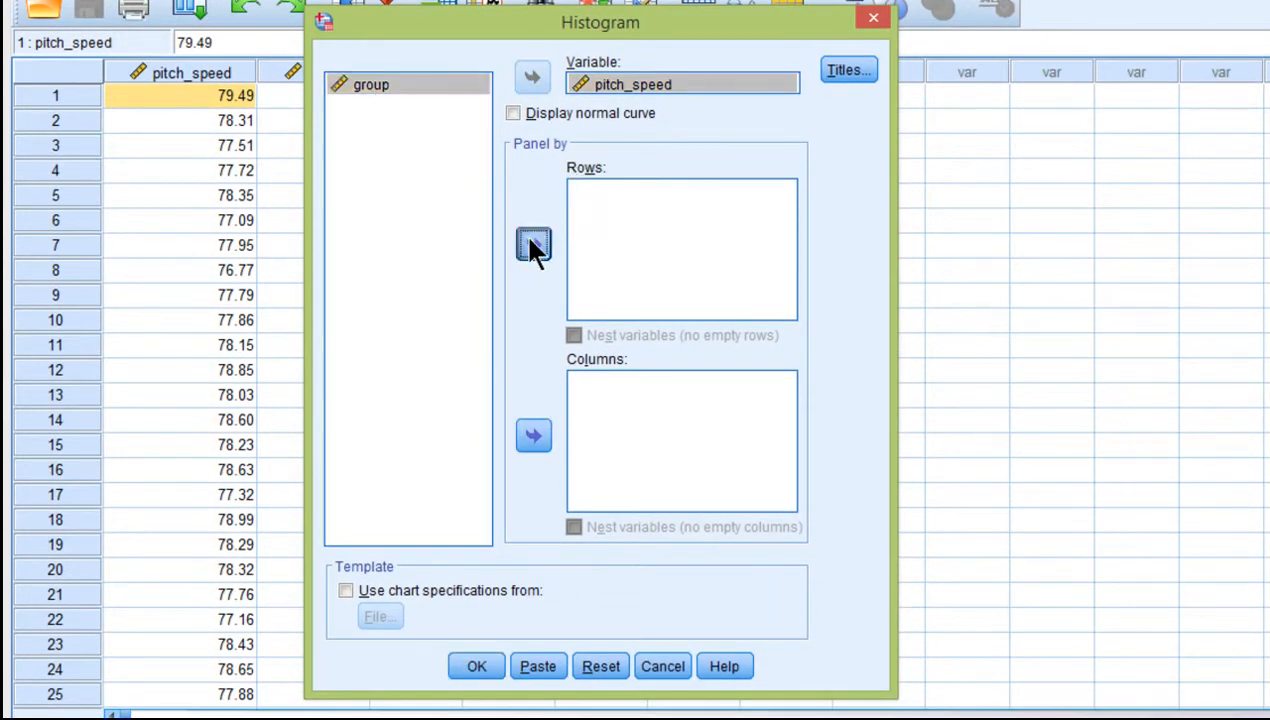
left_click(532, 244)
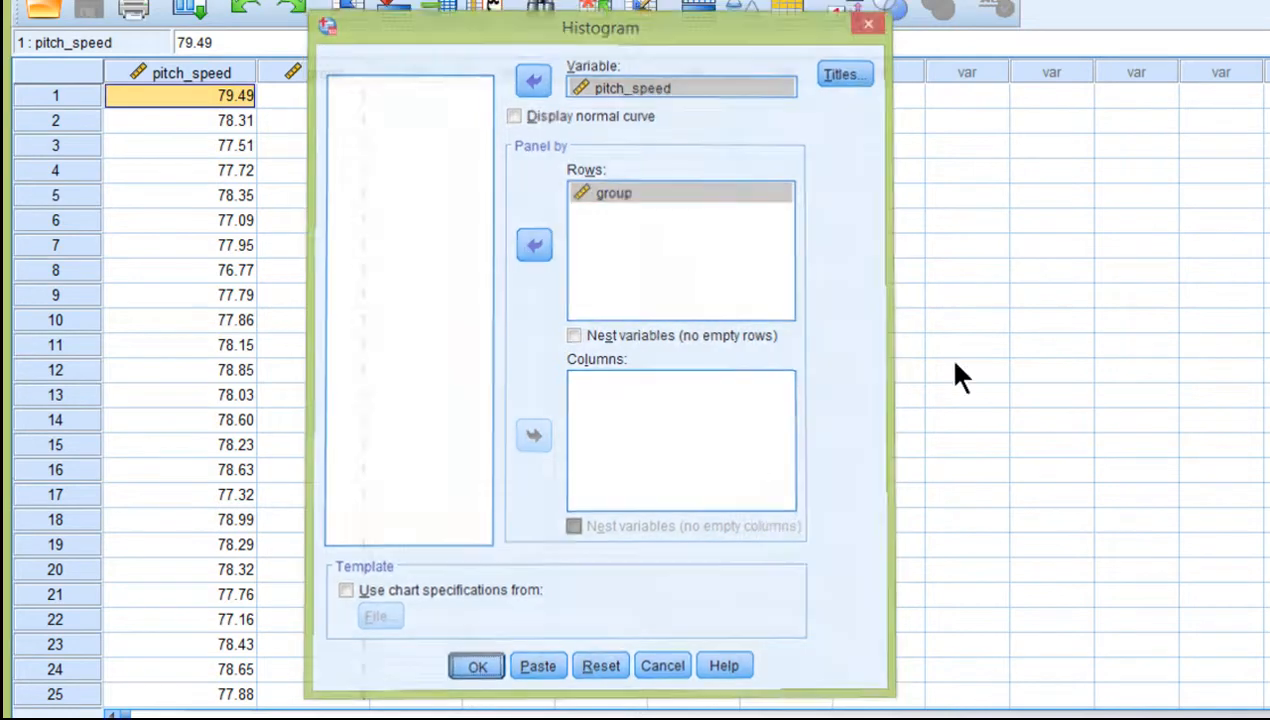
left_click(476, 664)
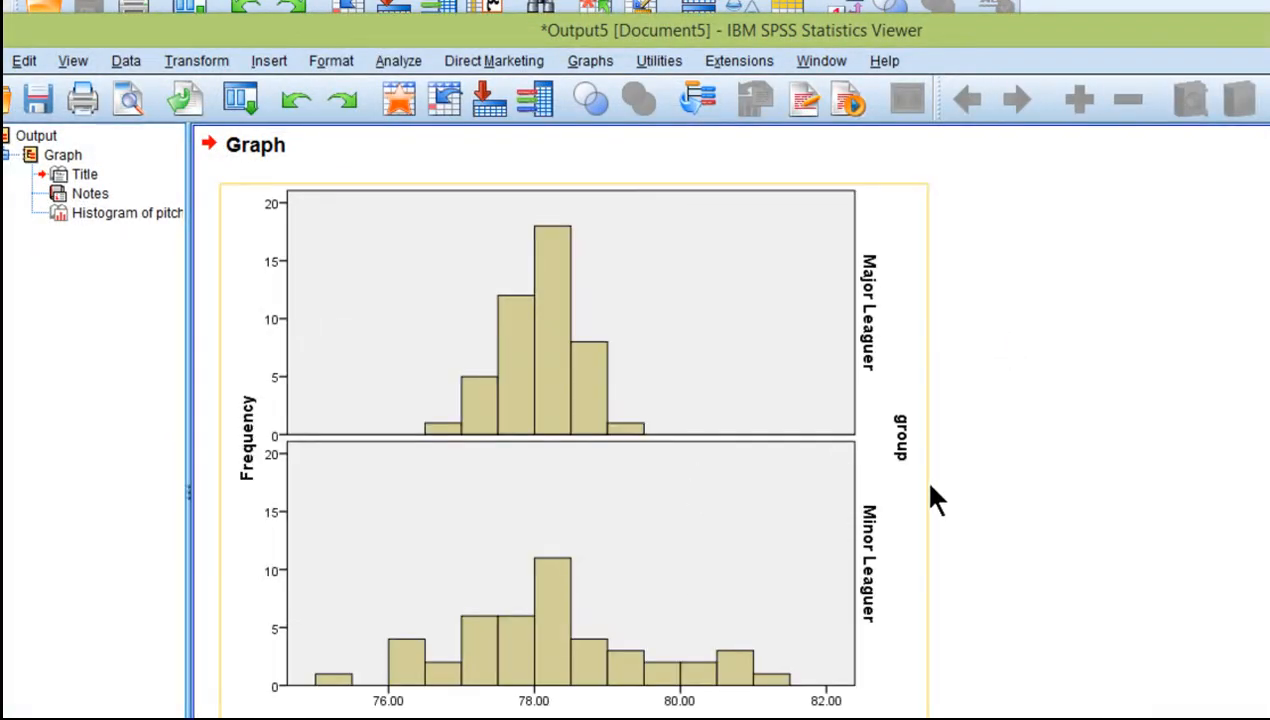
mouse_move(684, 464)
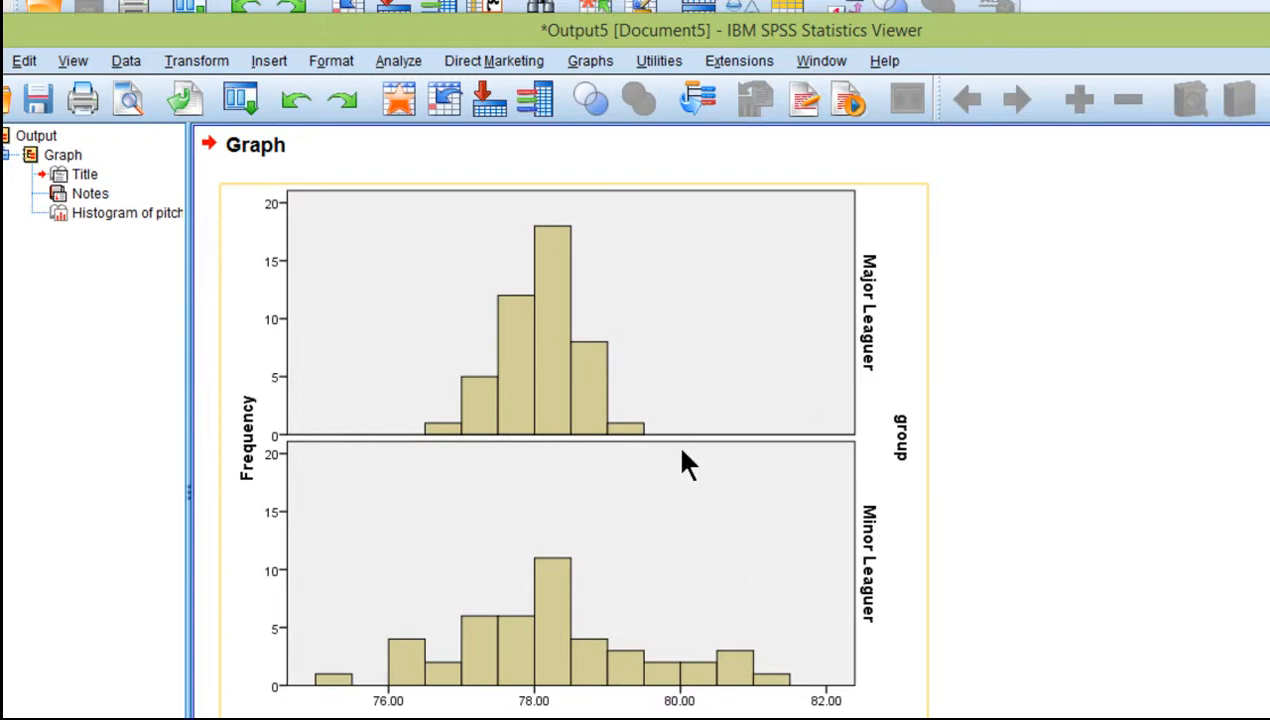
left_click(694, 364)
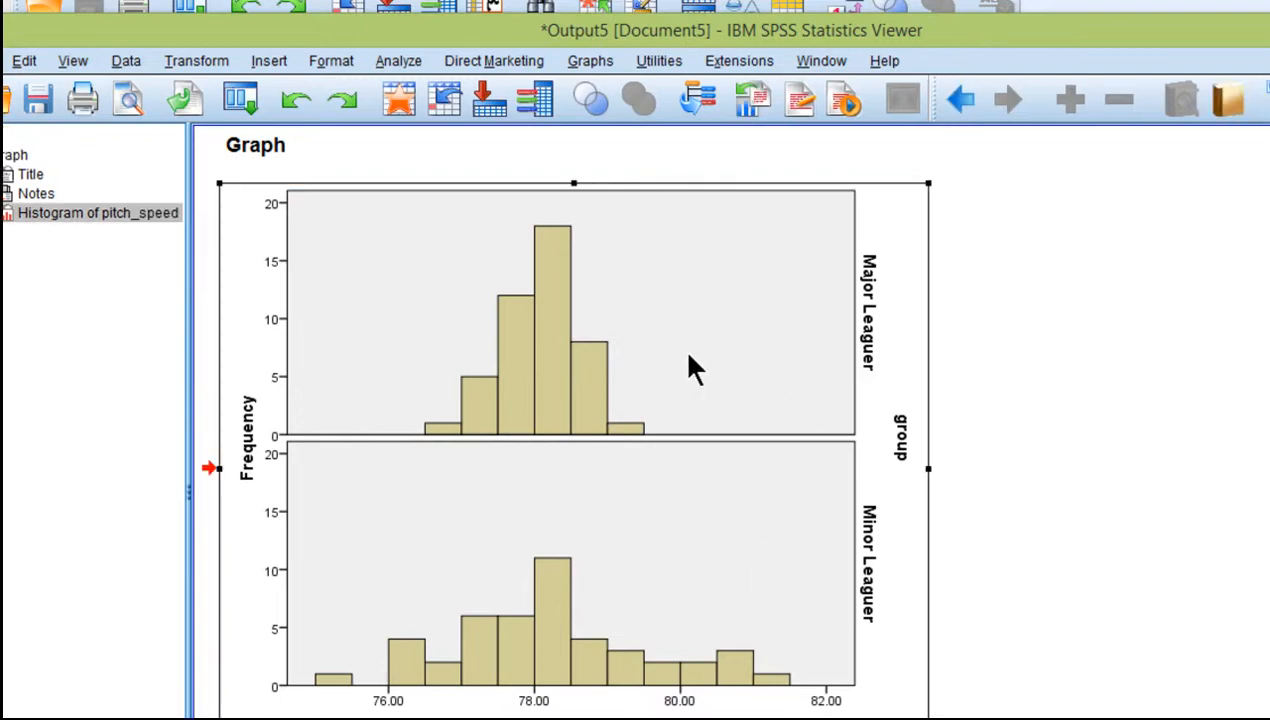
Edit the histogram in Chart Editor and make its outer border transparent
double_click(572, 316)
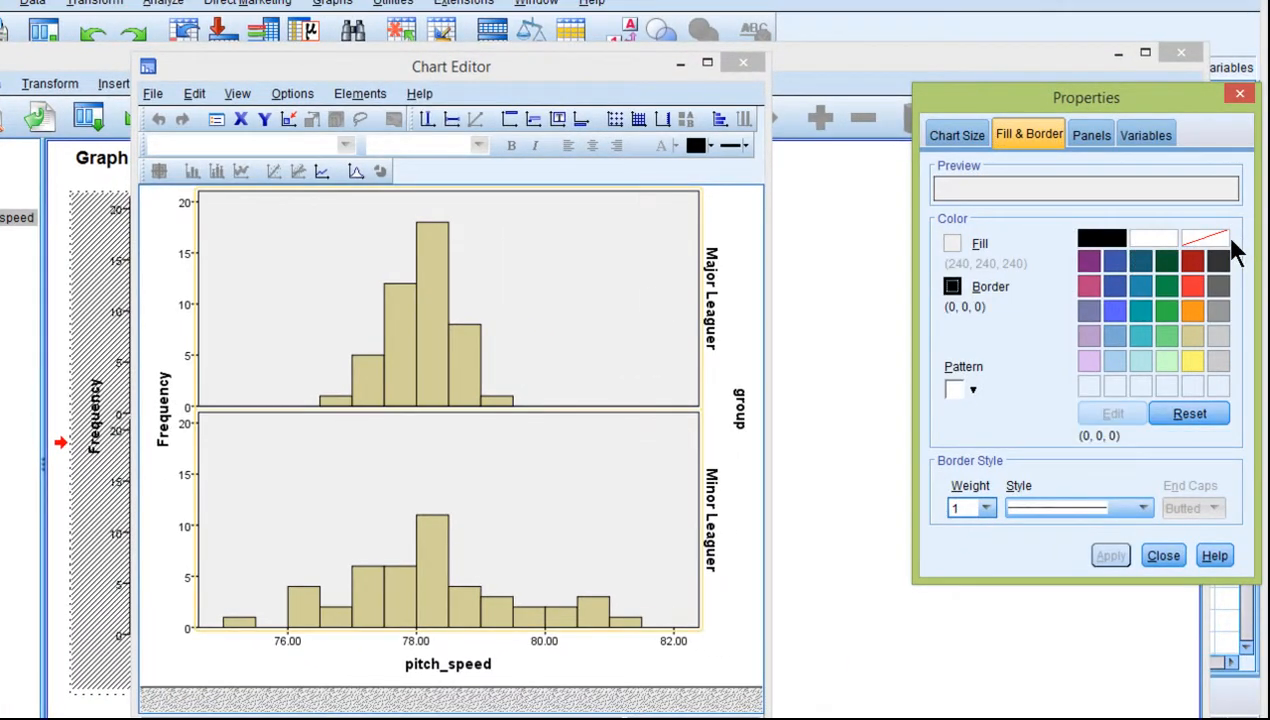
left_click(1204, 238)
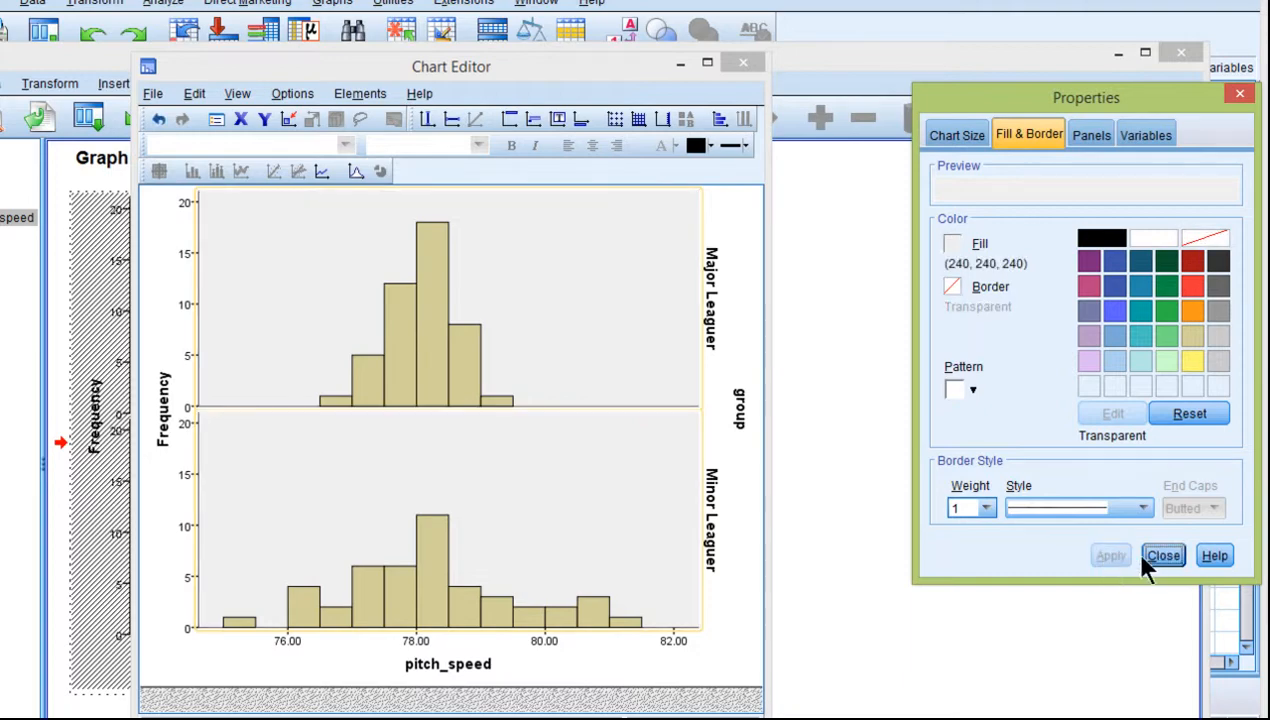
left_click(1162, 556)
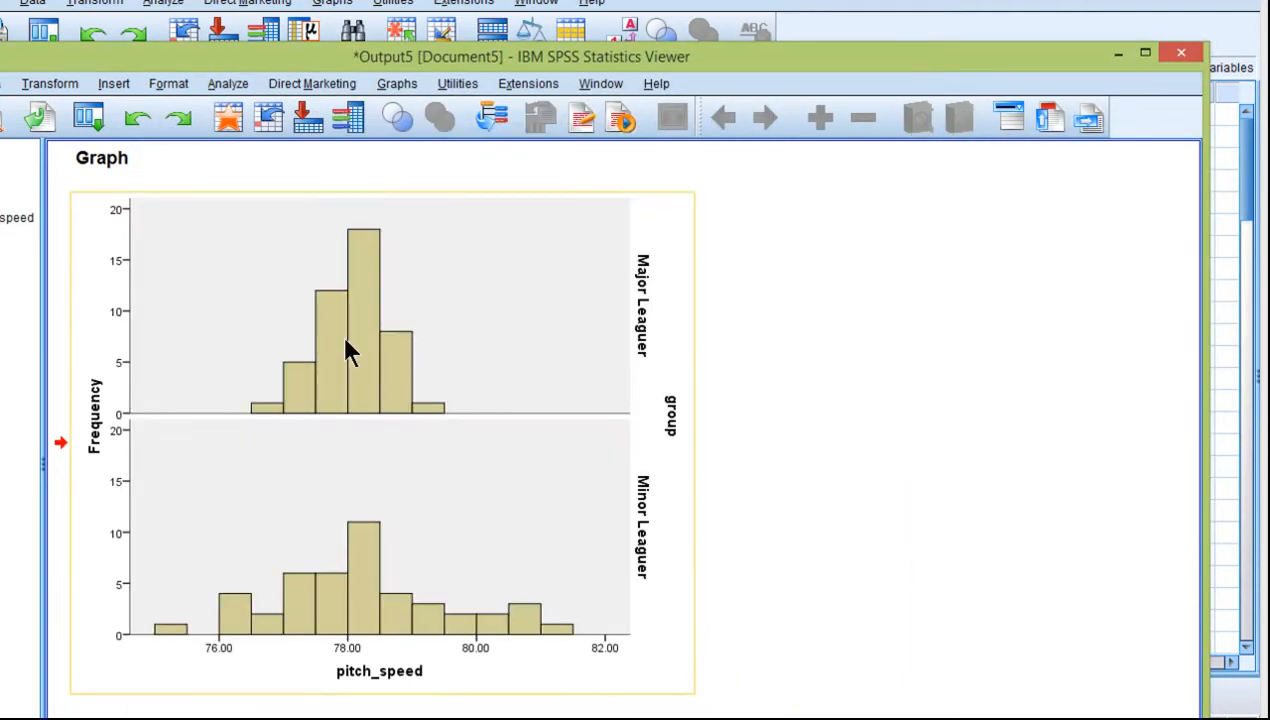
Make the plot area's fill and border transparent and apply the change
double_click(350, 350)
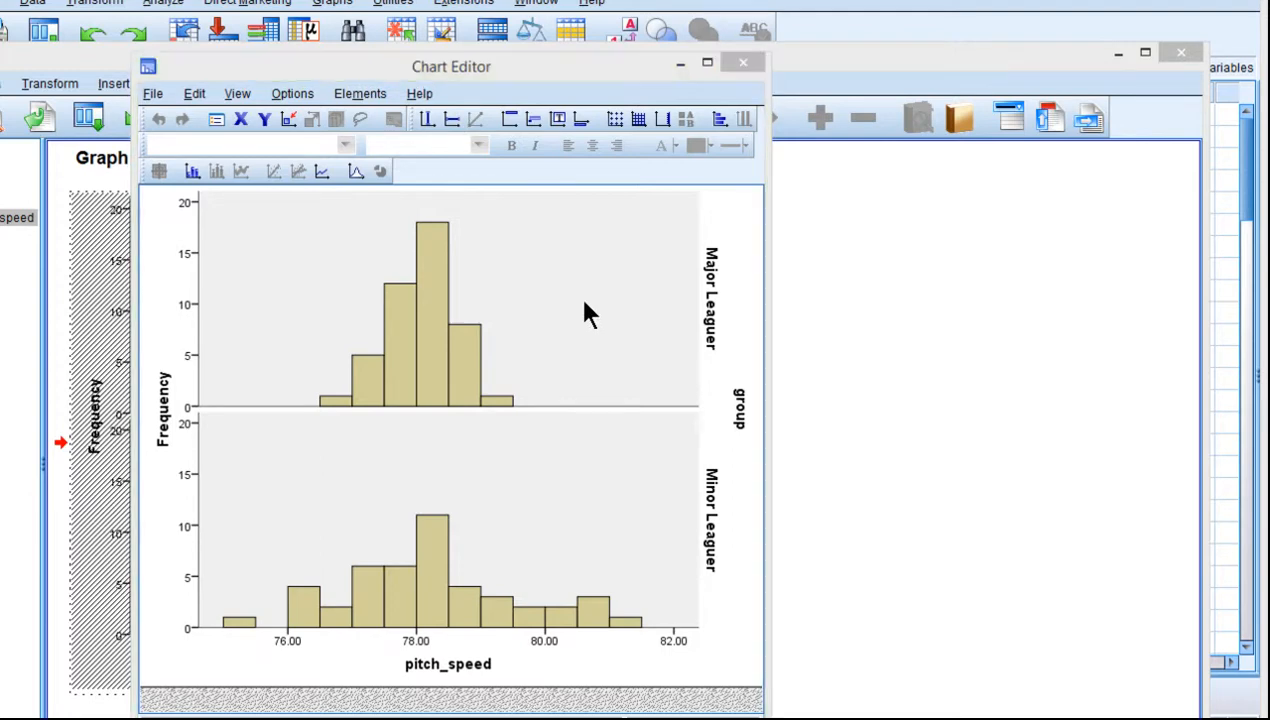
double_click(450, 300)
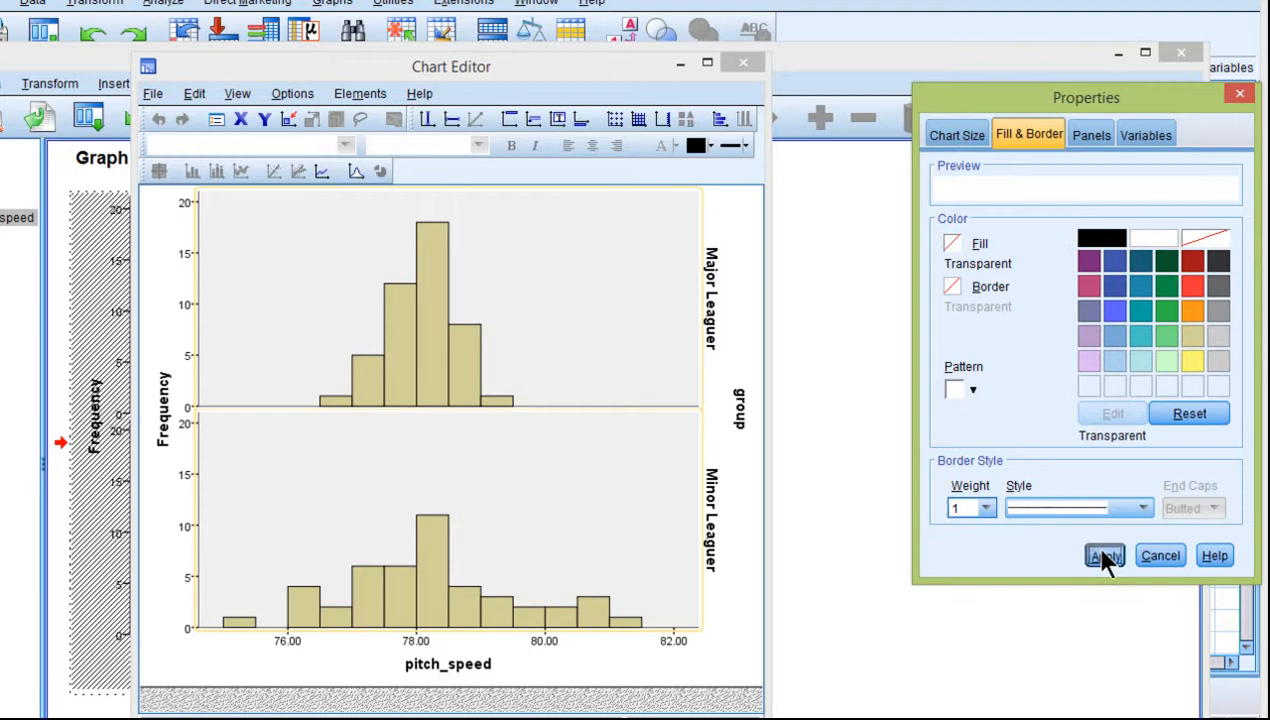
left_click(1104, 556)
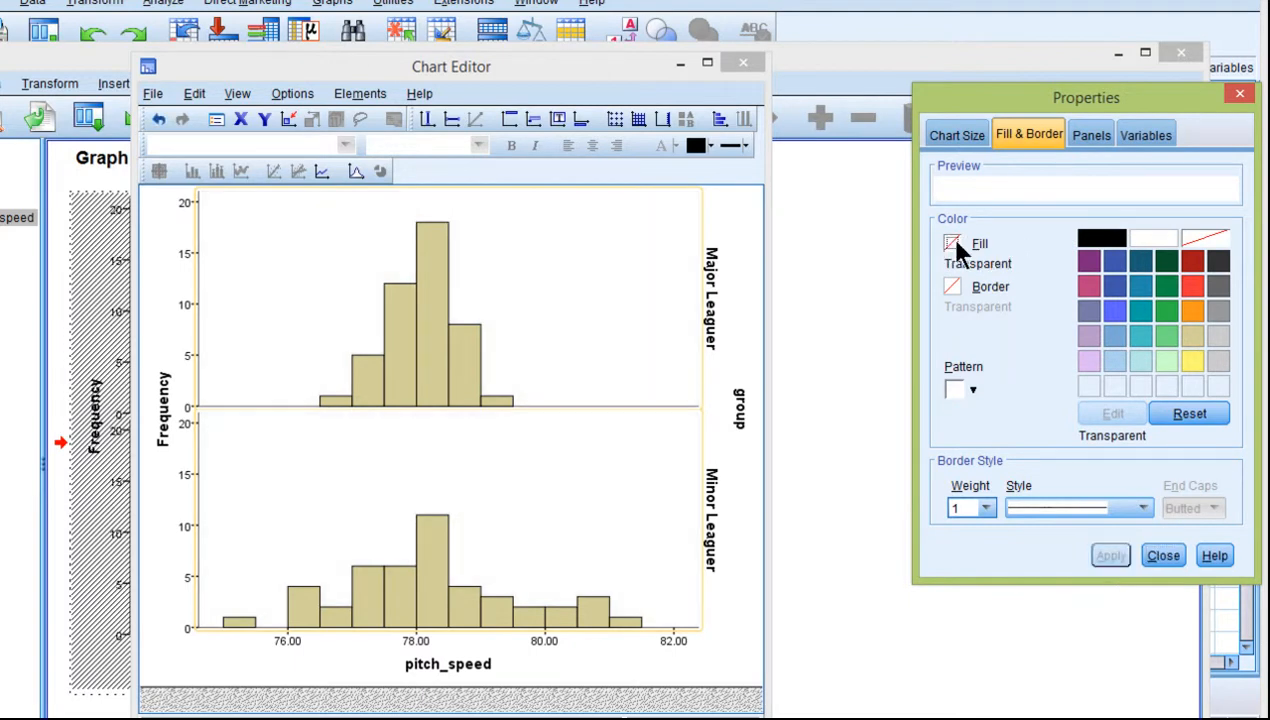
mouse_move(918, 280)
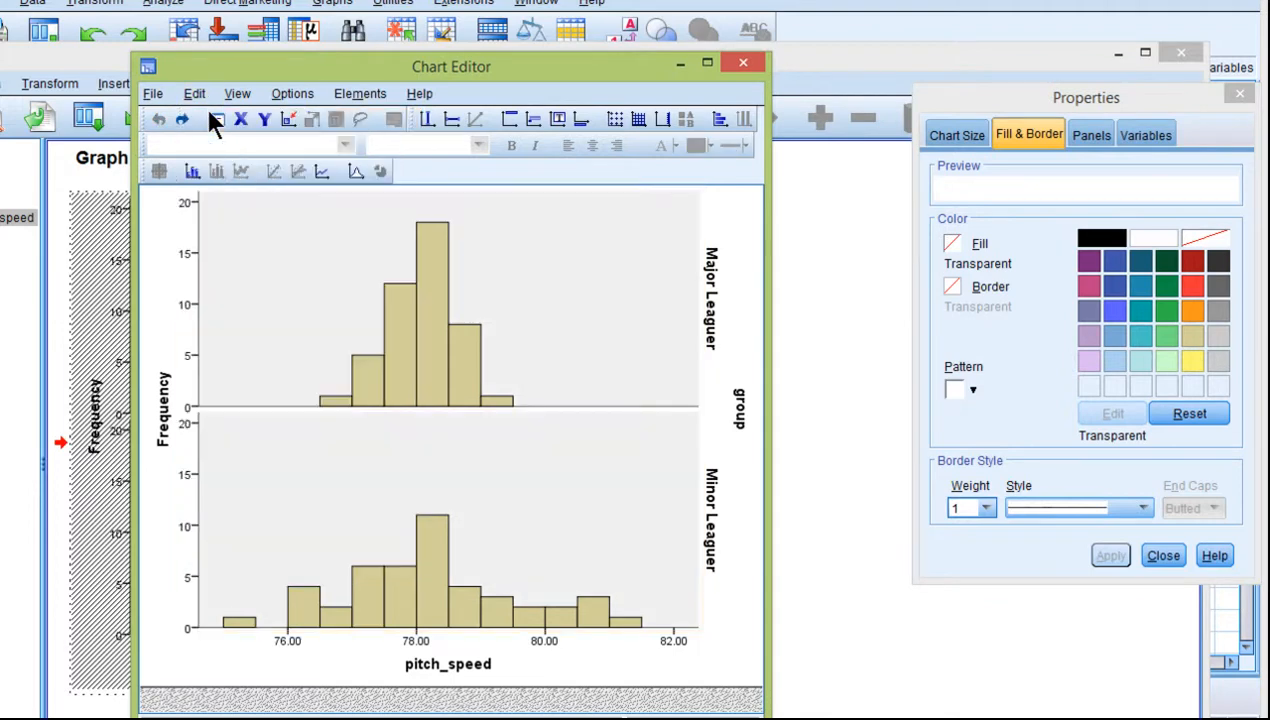
left_click(956, 134)
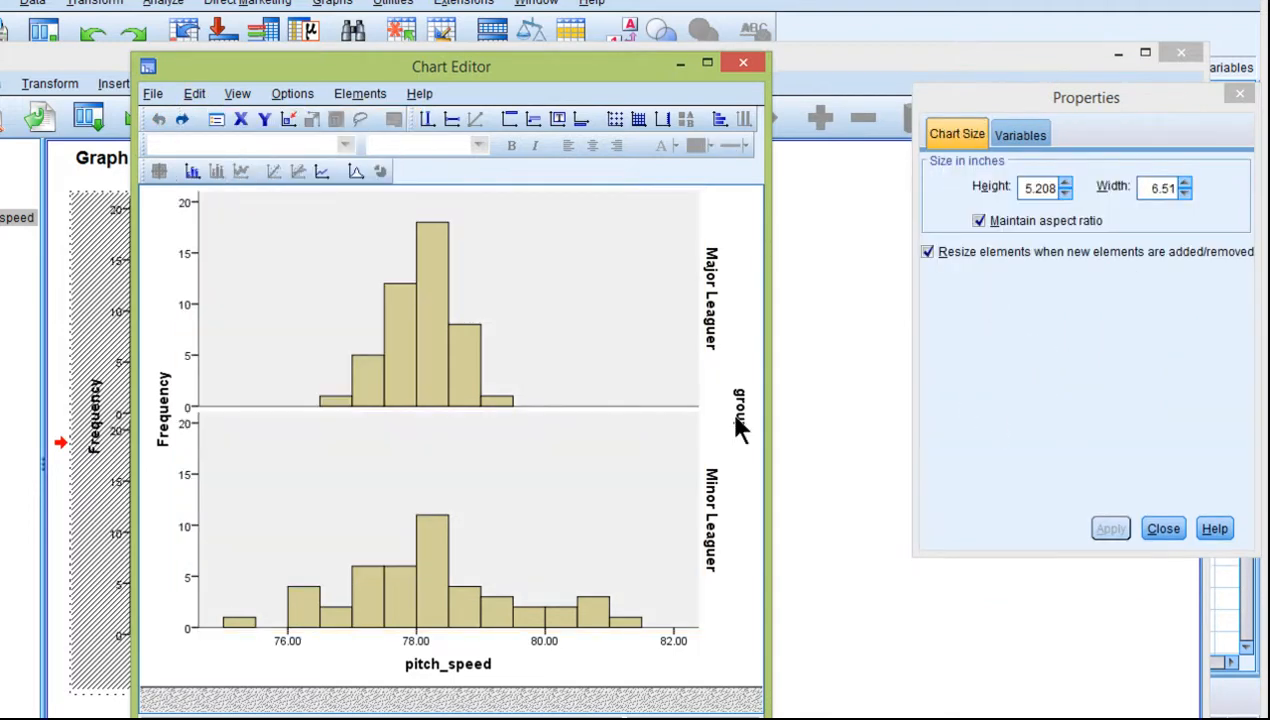
Delete the 'group' panel title beside the Major and Minor Leaguer panels
left_click(740, 410)
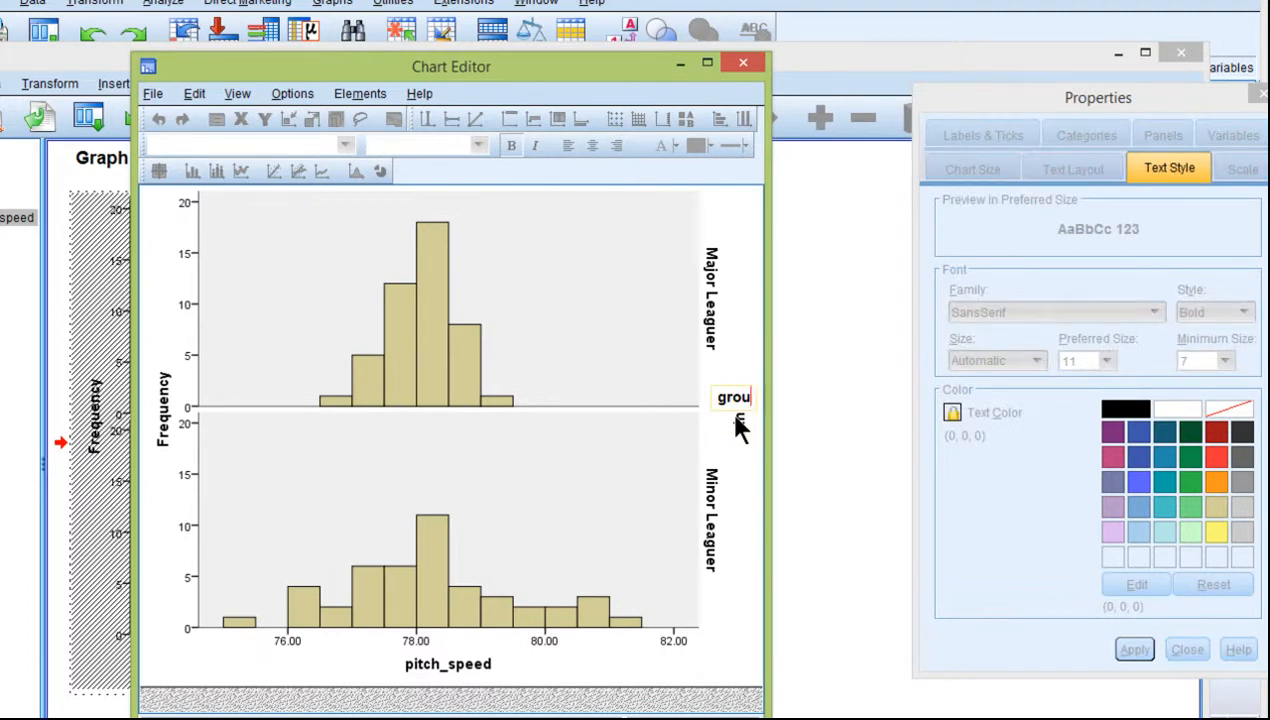
left_click(972, 168)
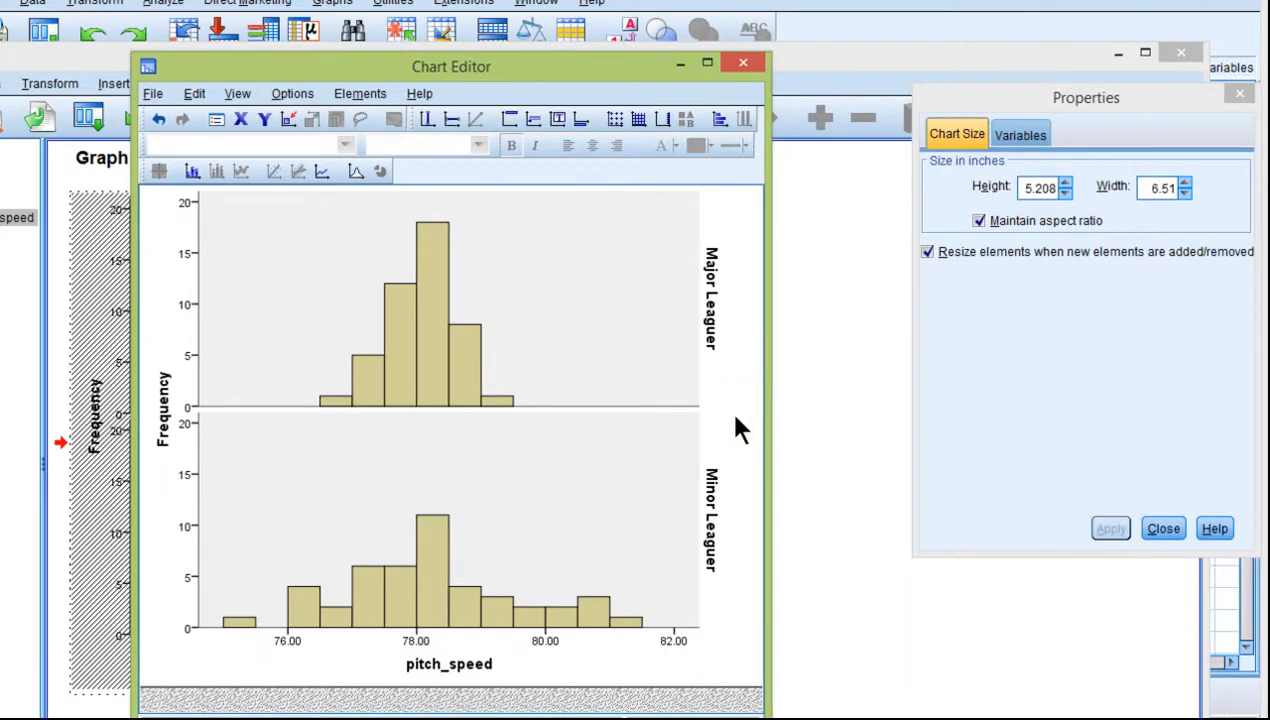
mouse_move(448, 592)
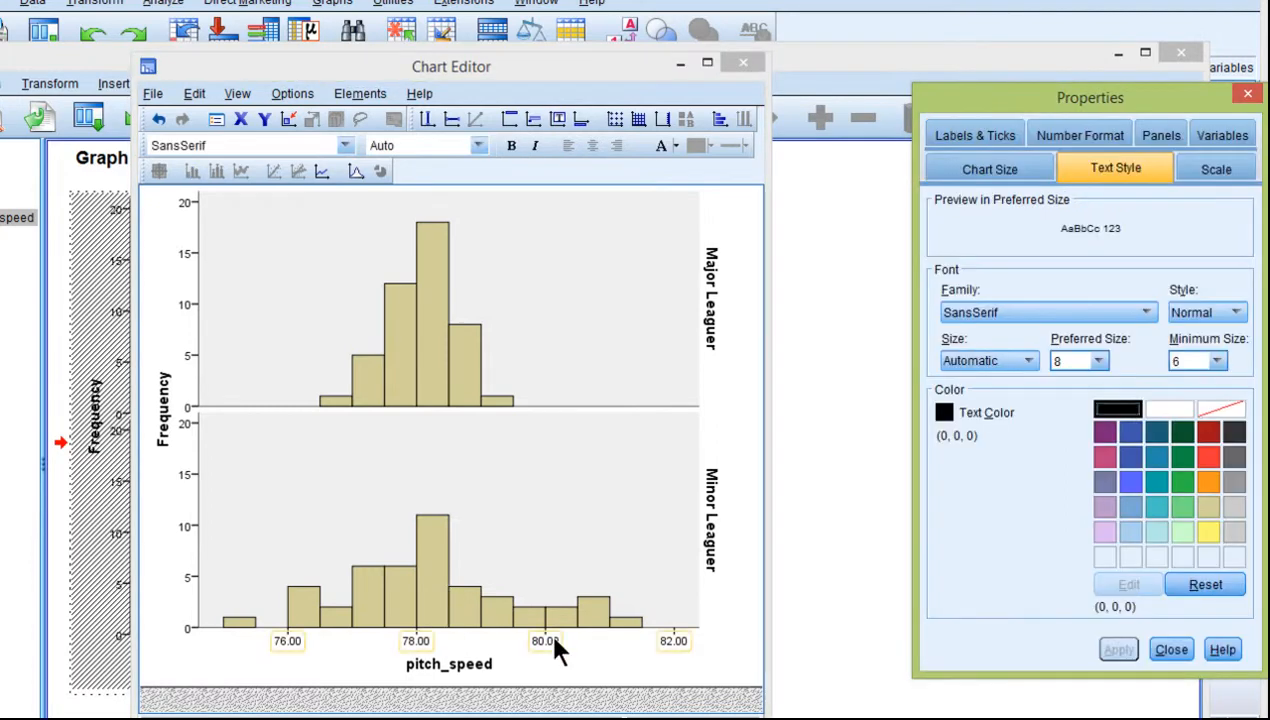
mouse_move(544, 628)
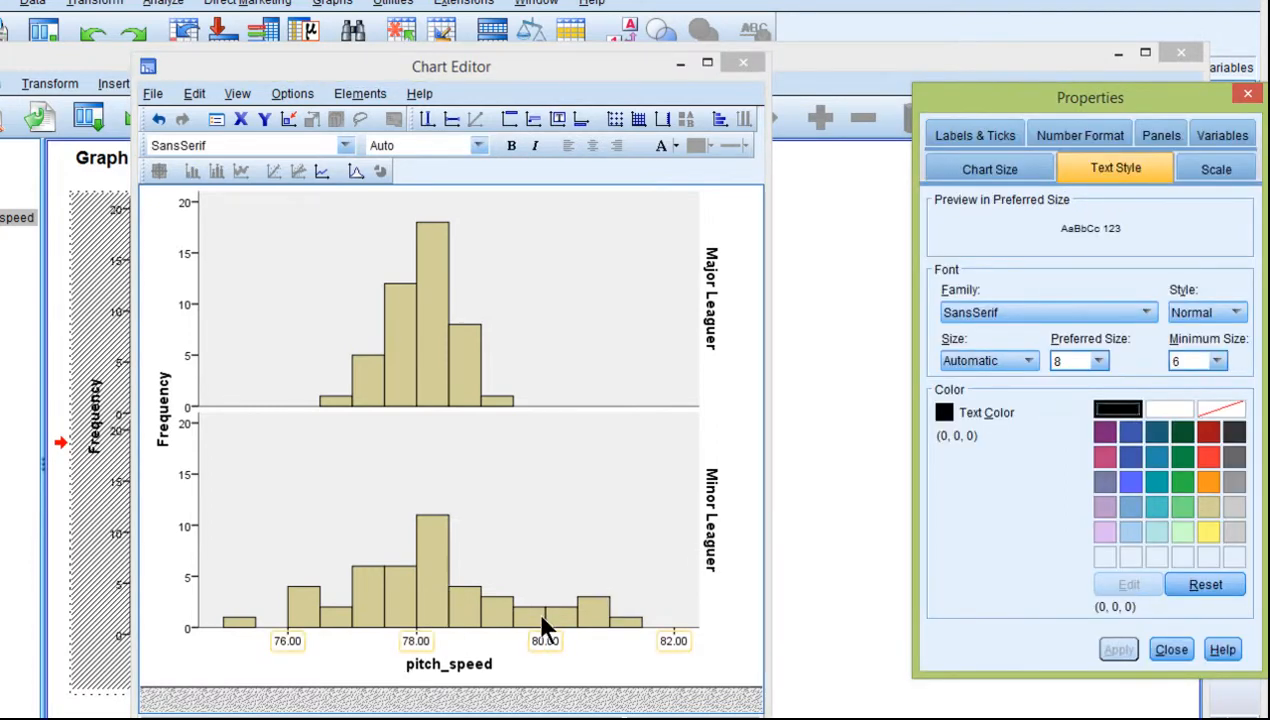
mouse_move(1076, 130)
type("12")
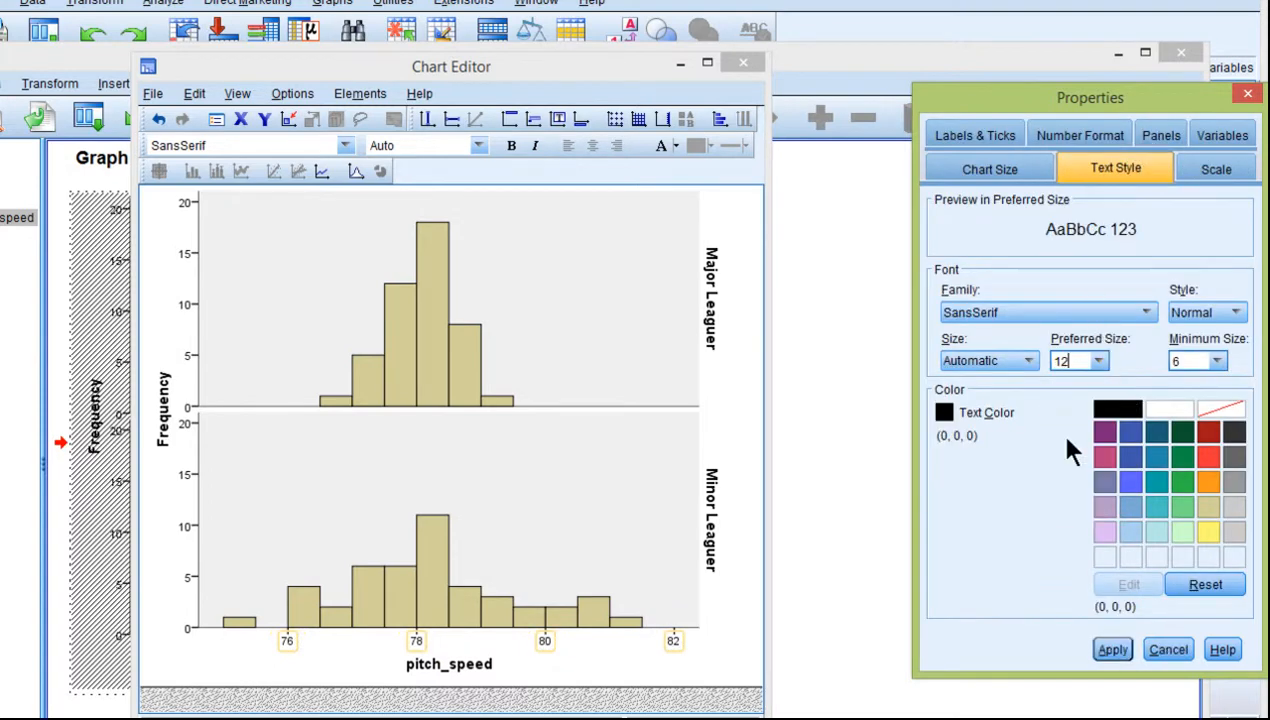
Apply whole-number, size 12 bold pitch_speed axis labels and move to the Scale settings
left_click(1204, 312)
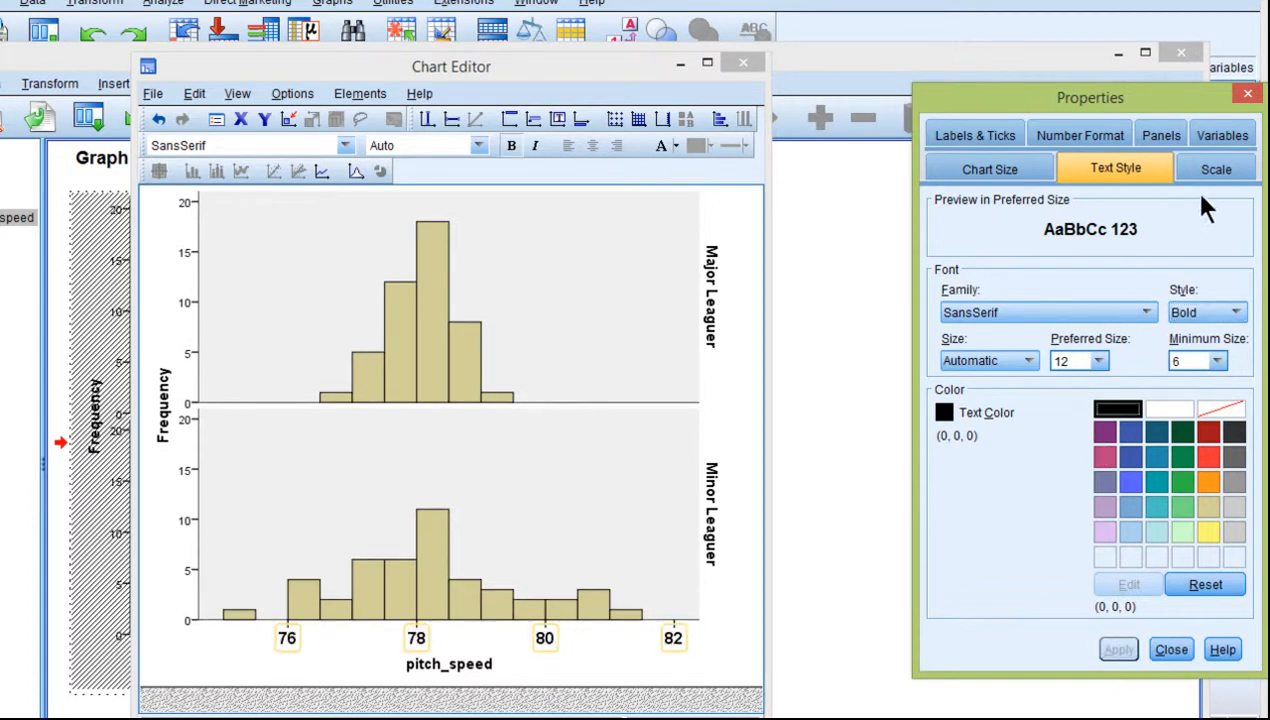
left_click(1216, 168)
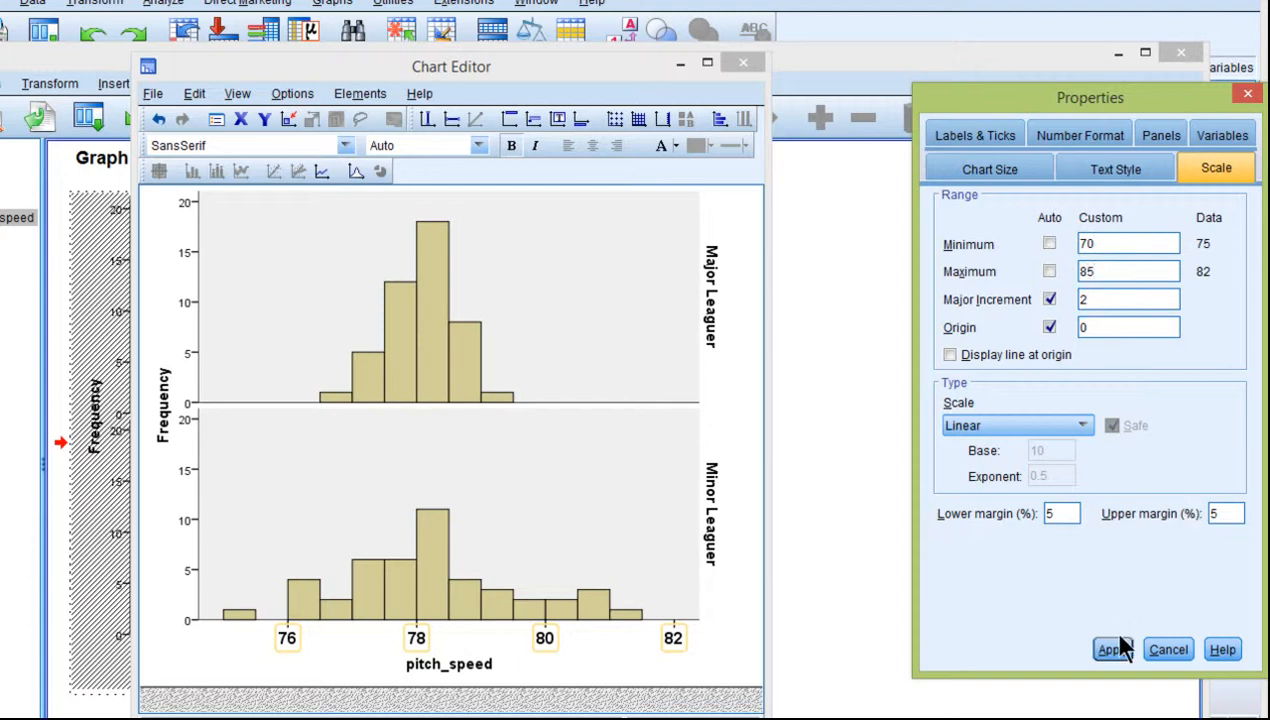
Apply the 70–85 axis range in steps of 2, fill the bars light blue, and close Chart Editor
left_click(1112, 648)
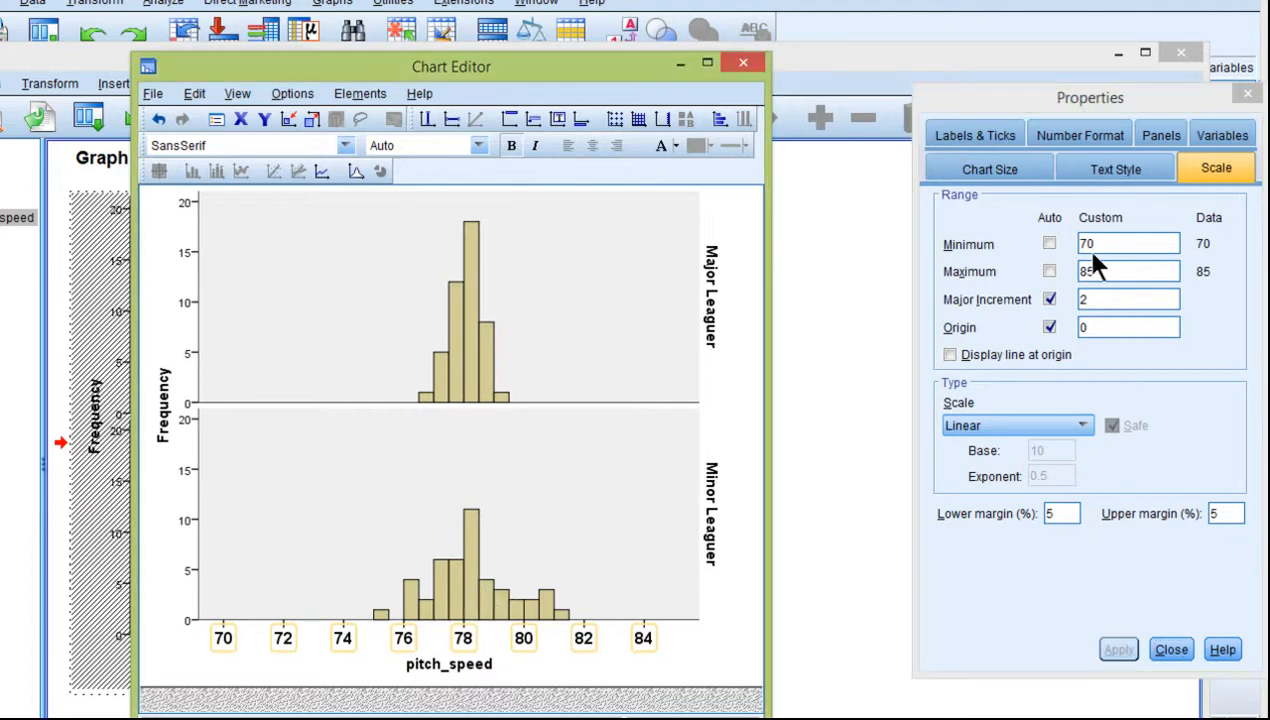
left_click(470, 280)
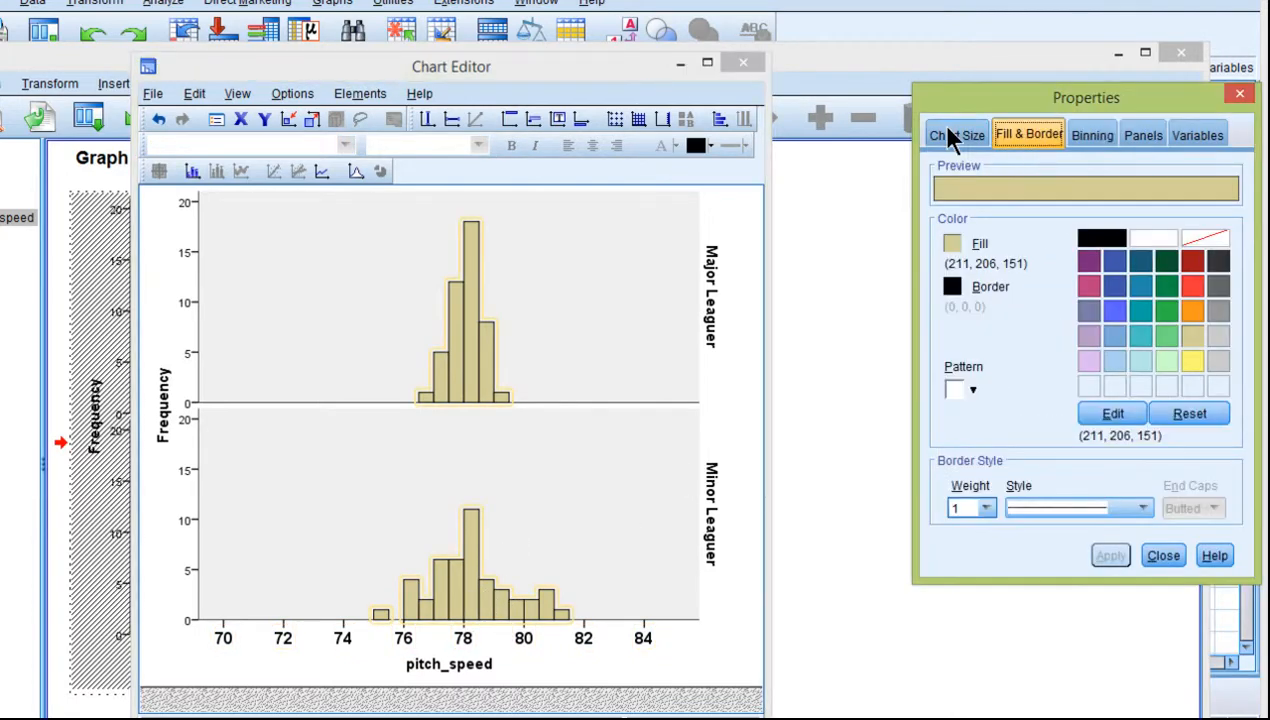
left_click(1140, 288)
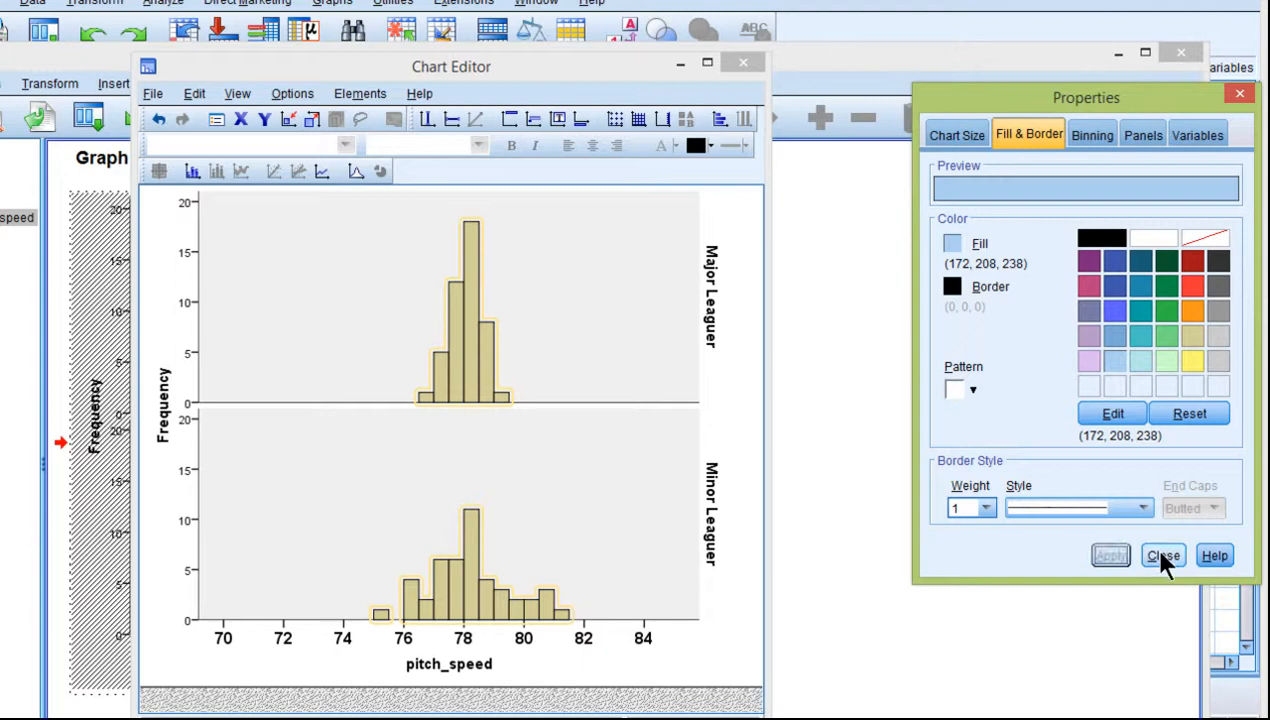
left_click(1162, 556)
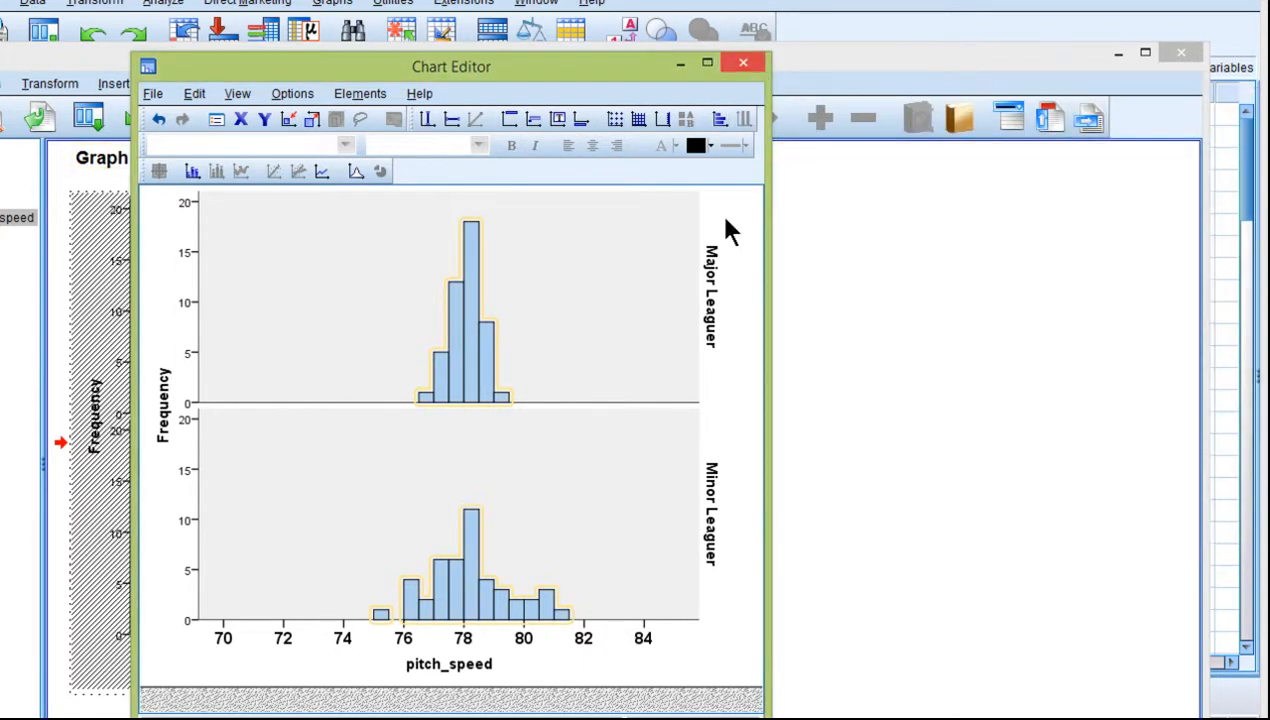
left_click(742, 62)
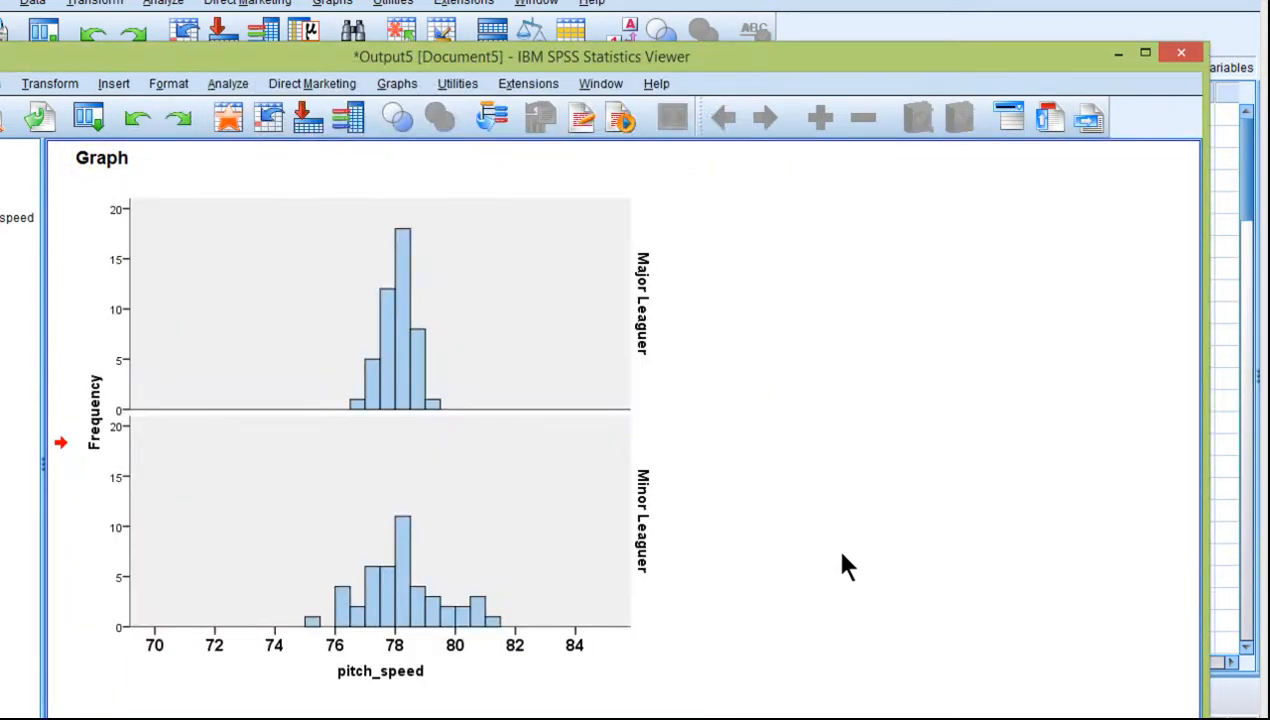
mouse_move(396, 84)
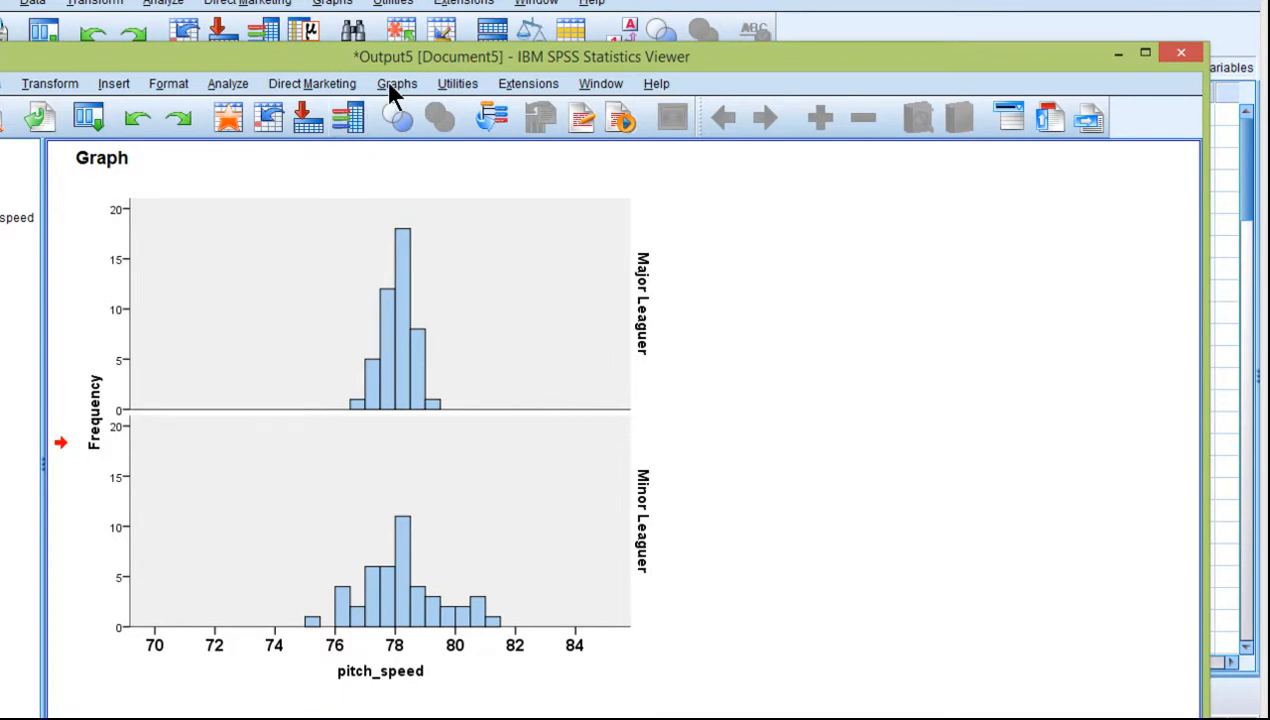
mouse_move(616, 472)
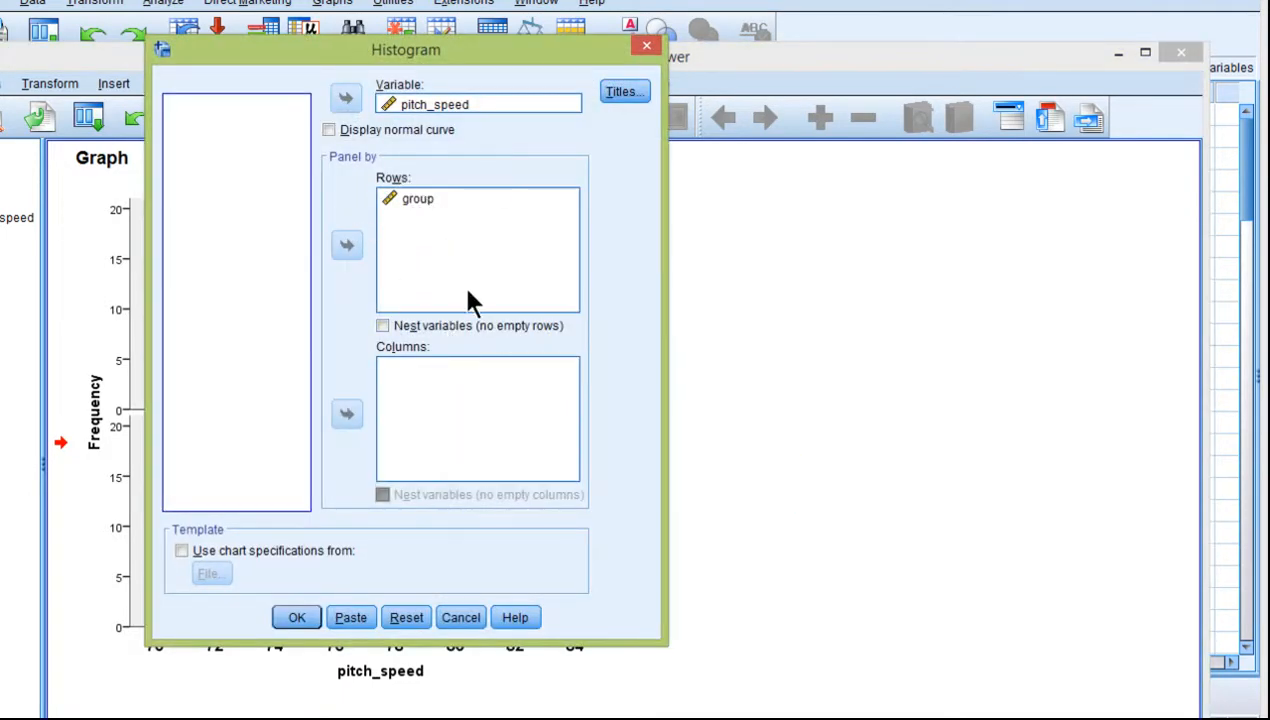
Create a pitch_speed histogram paneled in columns by group for side-by-side panels
left_click(346, 244)
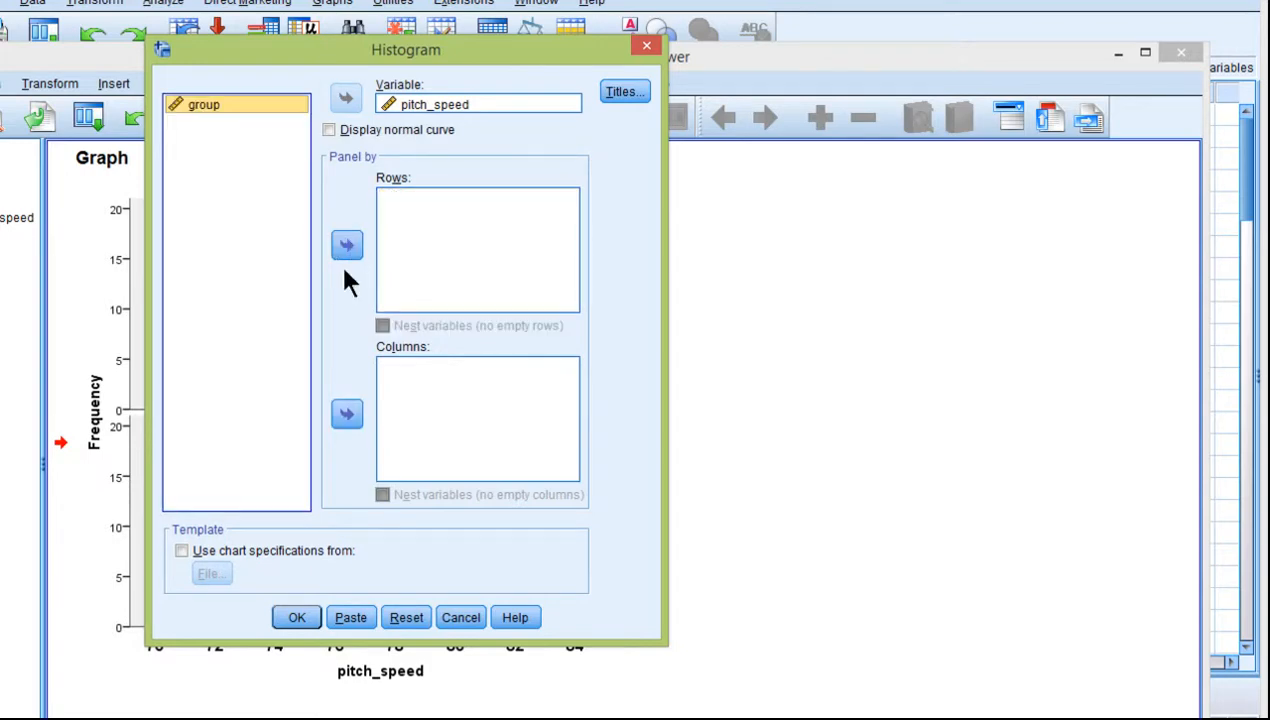
left_click(346, 412)
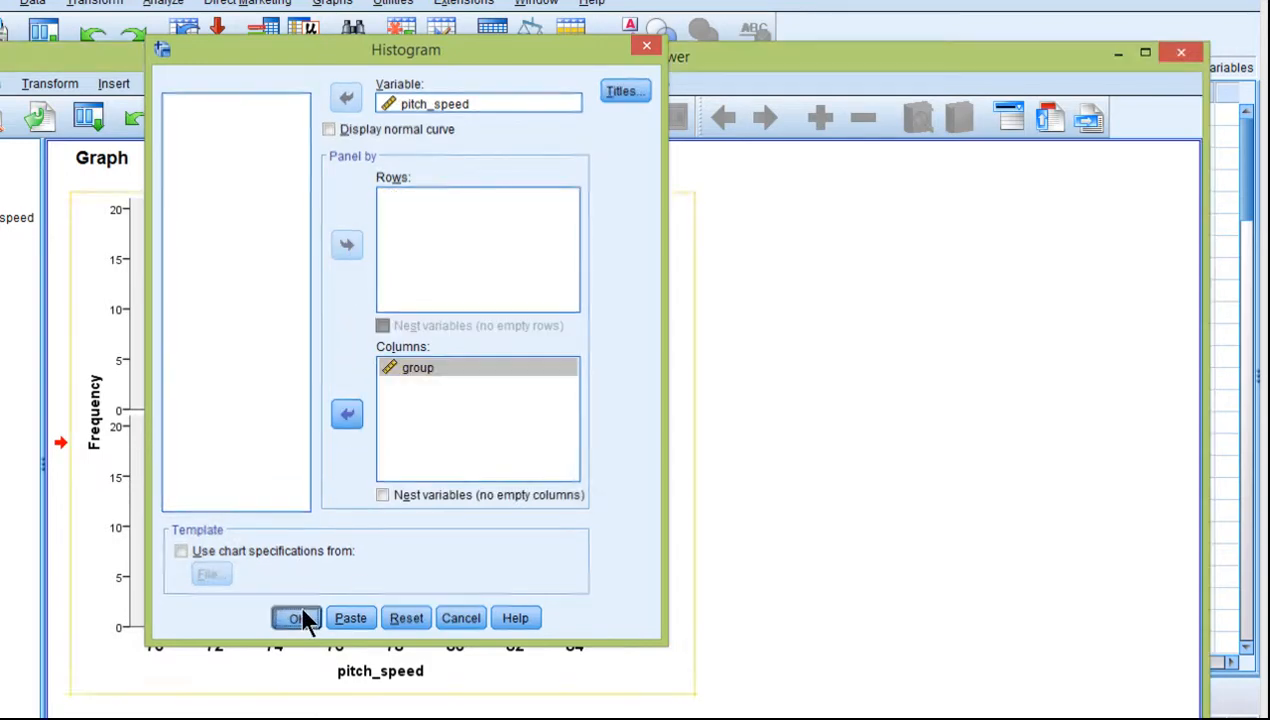
left_click(296, 616)
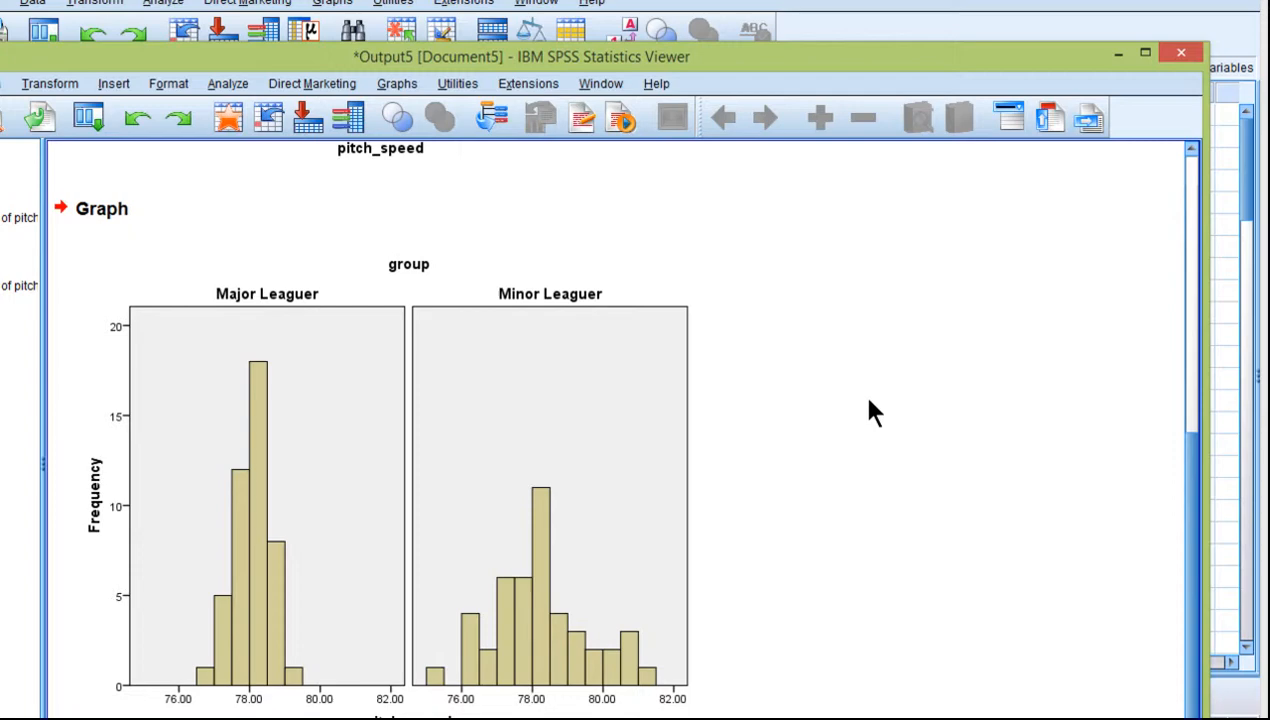